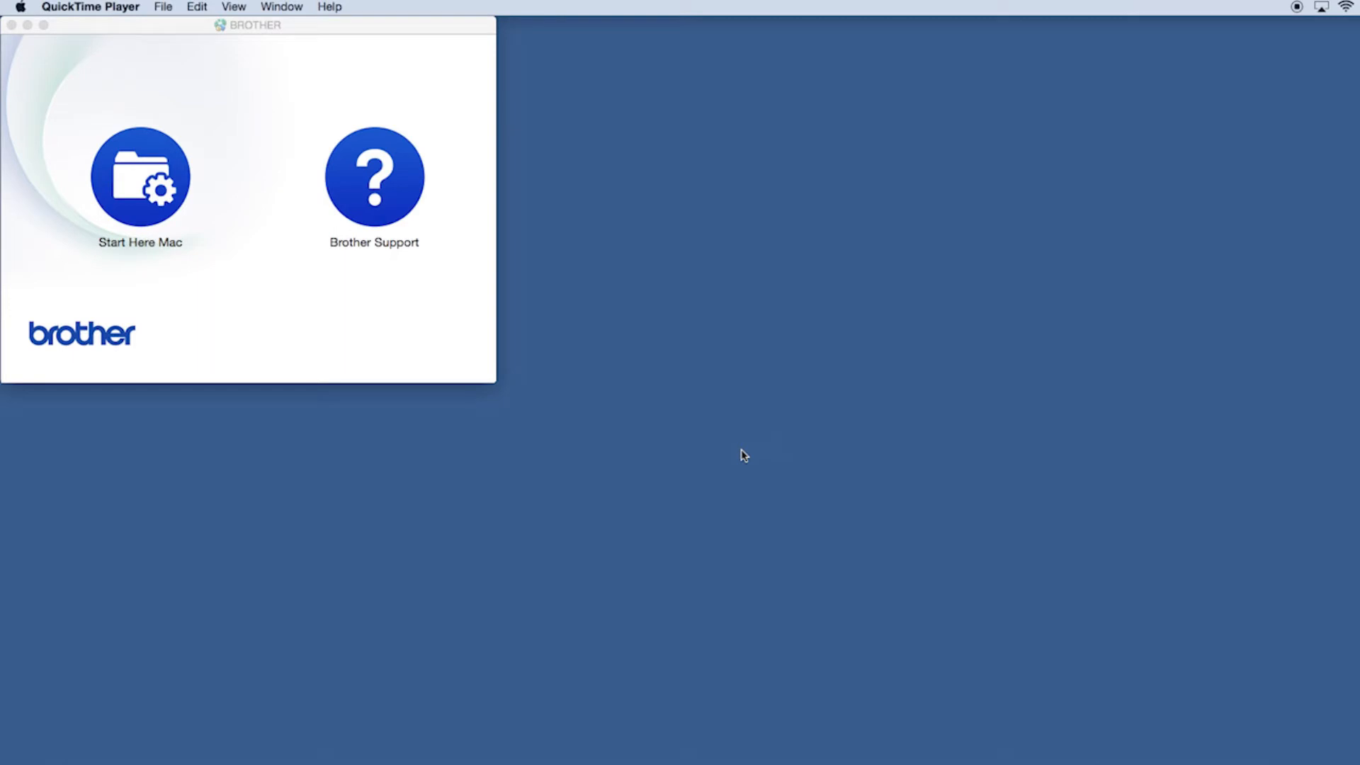
# Step: Launch Start Here Mac from the BROTHER disk and confirm opening the downloaded app
pyautogui.click(140, 176)
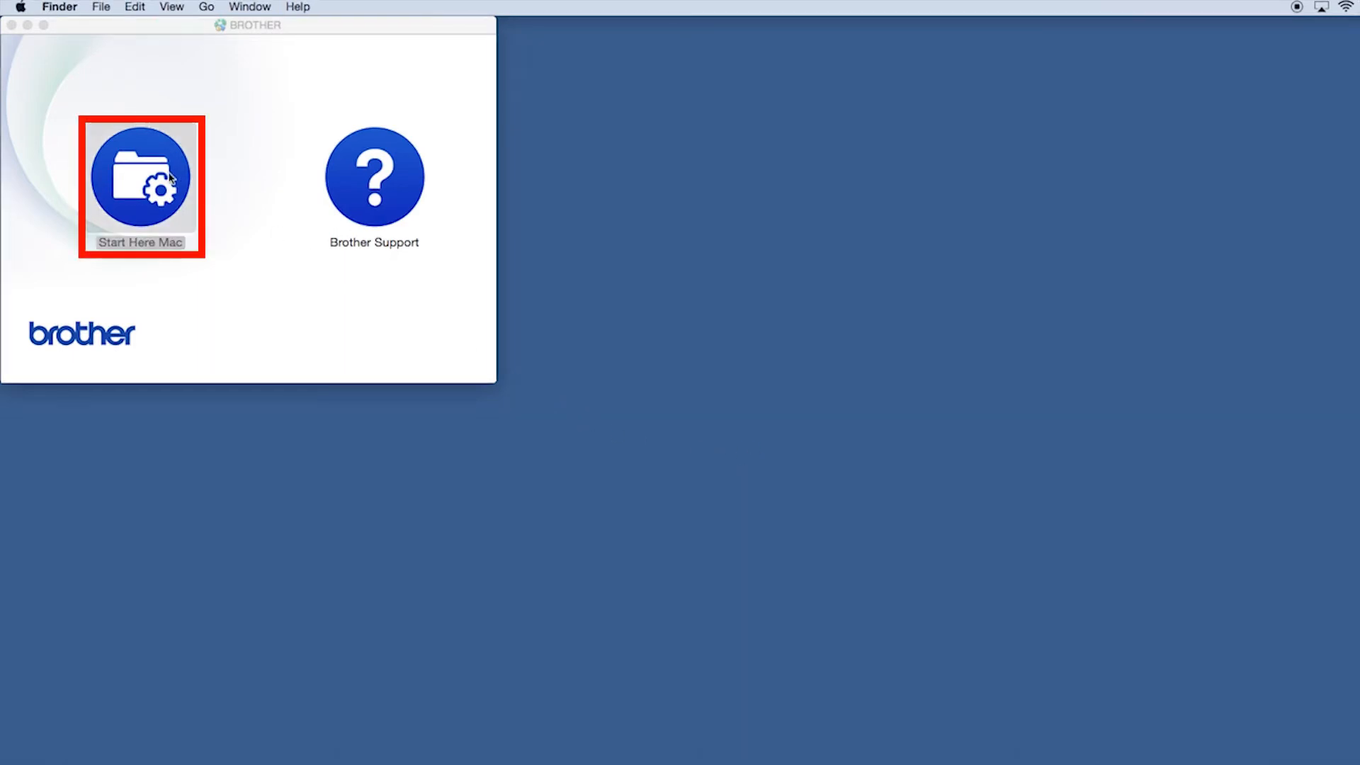
pyautogui.doubleClick(139, 177)
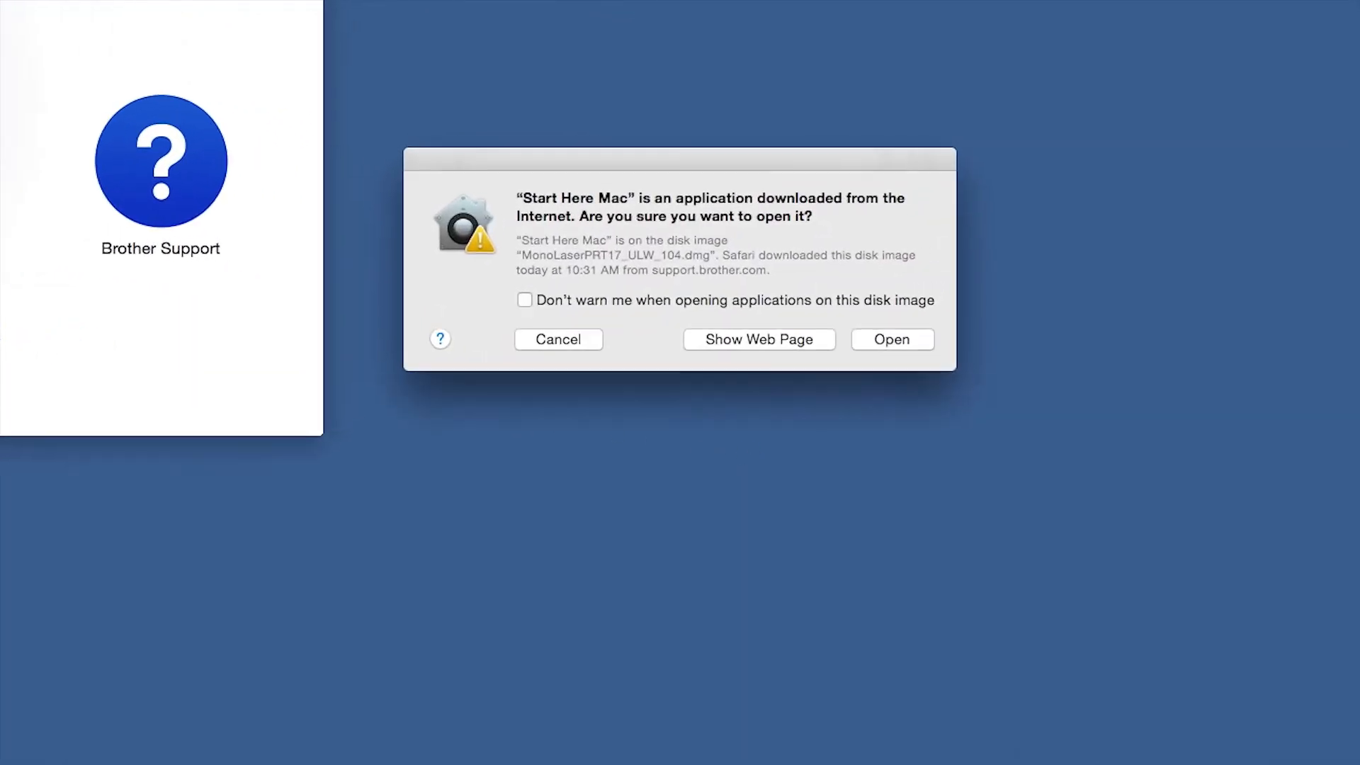
pyautogui.click(891, 339)
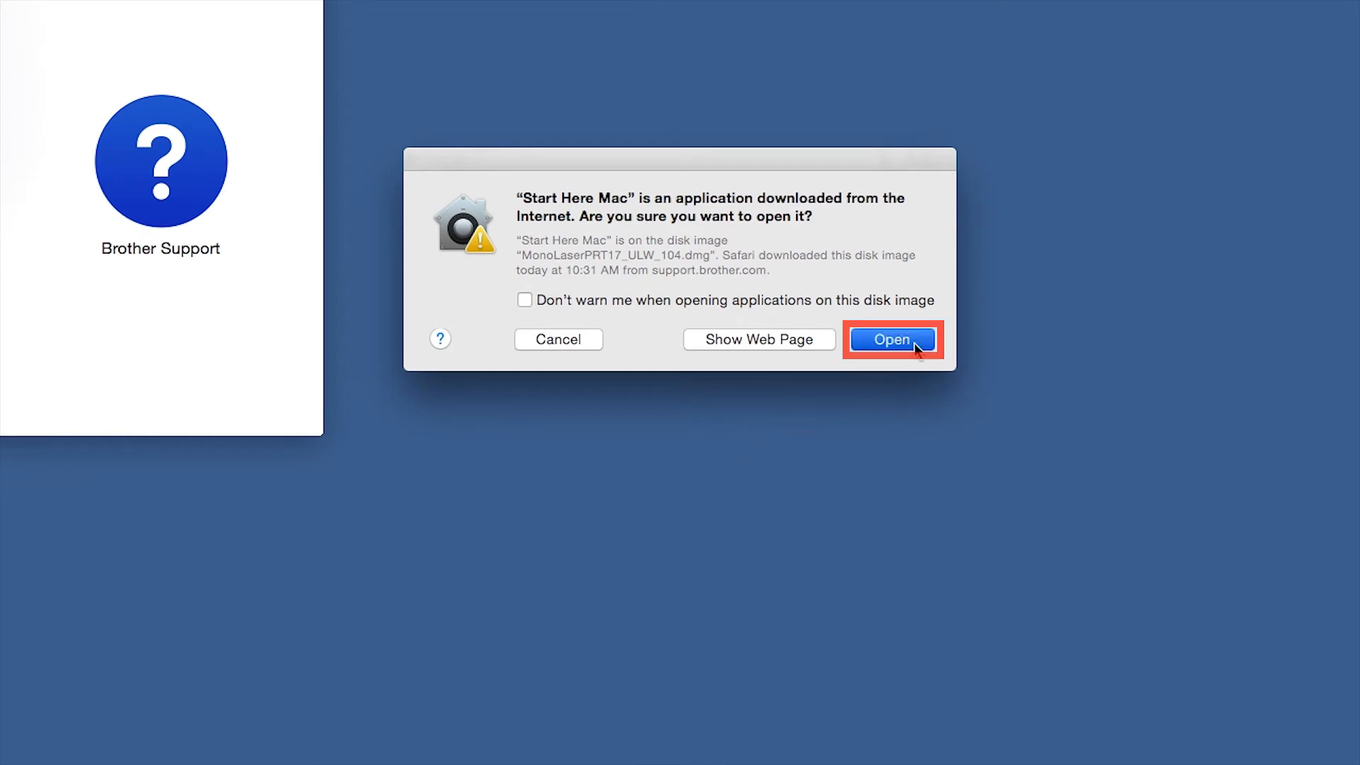
# Step: Choose Wired Network Connection (Ethernet) and the detected network Brother machine for driver installation
pyautogui.click(891, 340)
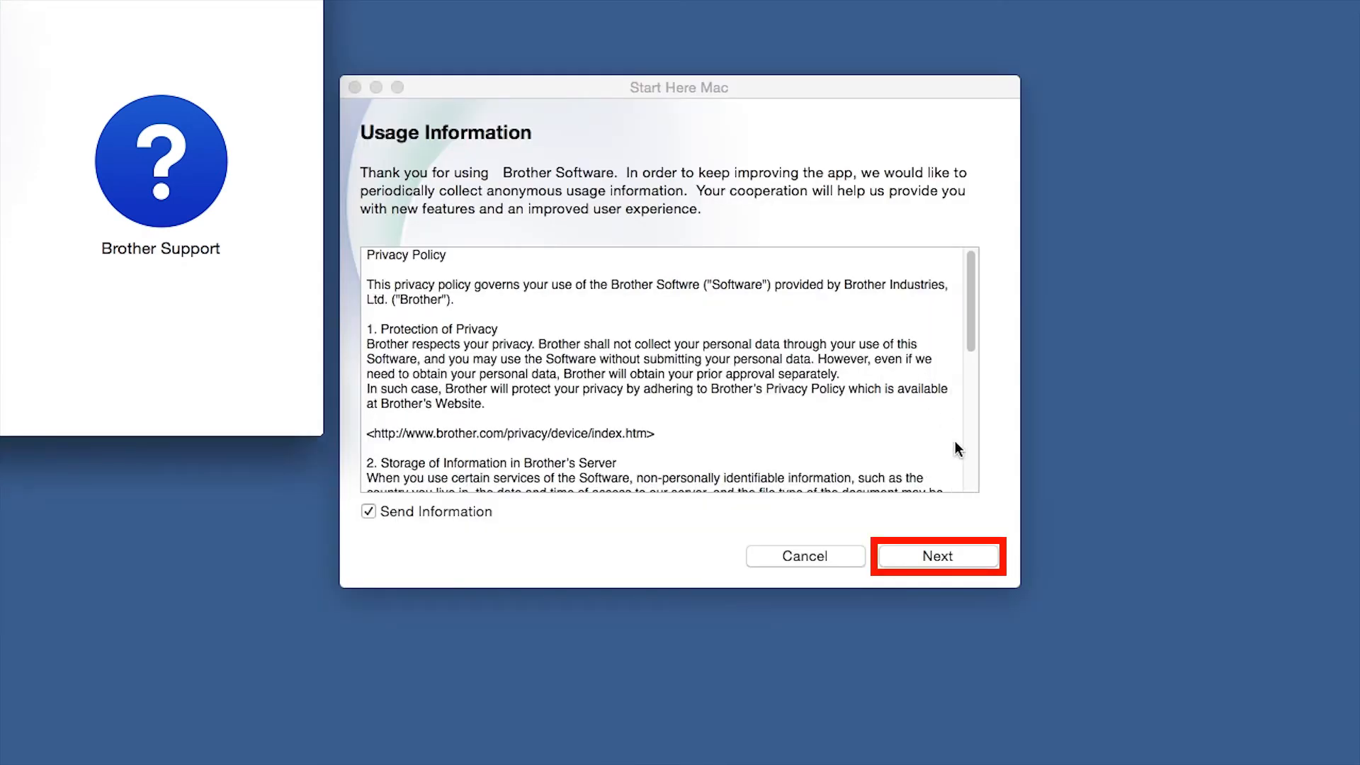
pyautogui.click(937, 556)
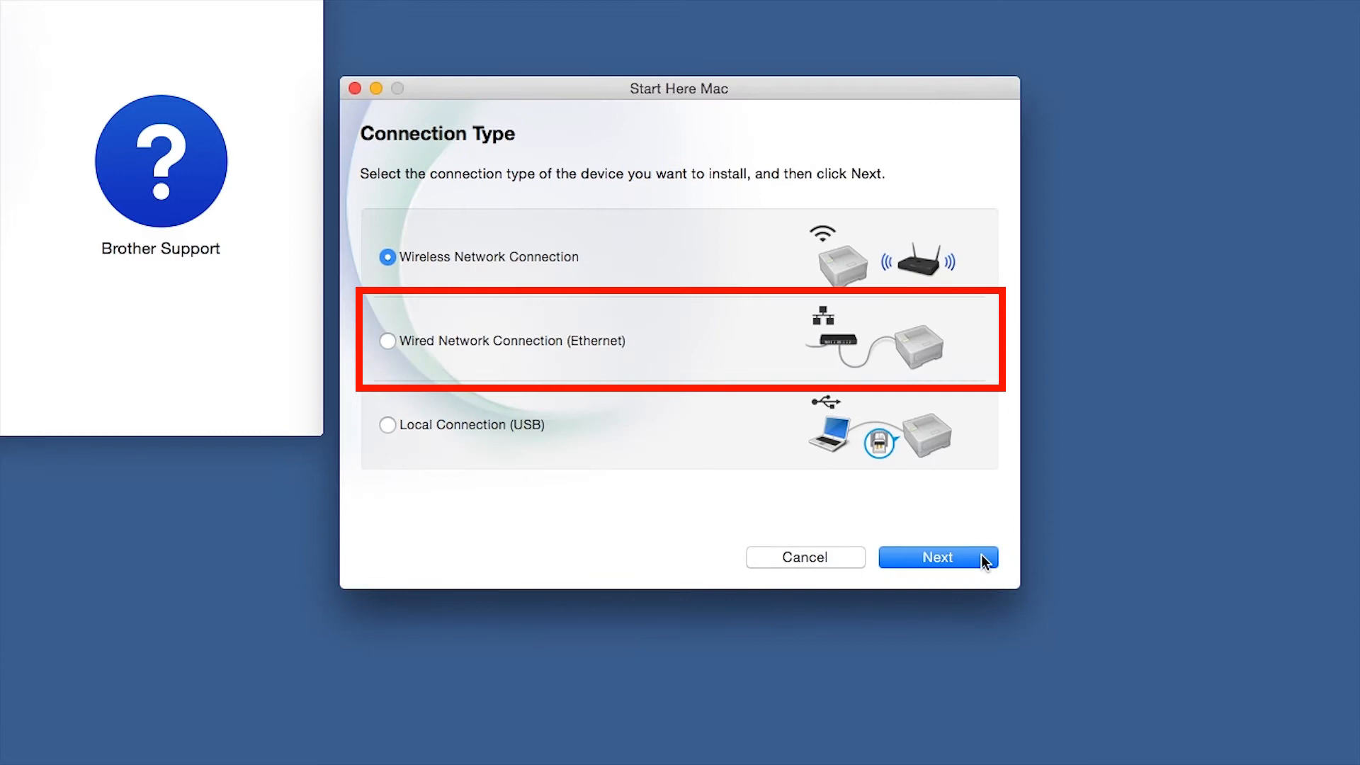
pyautogui.moveTo(393, 349)
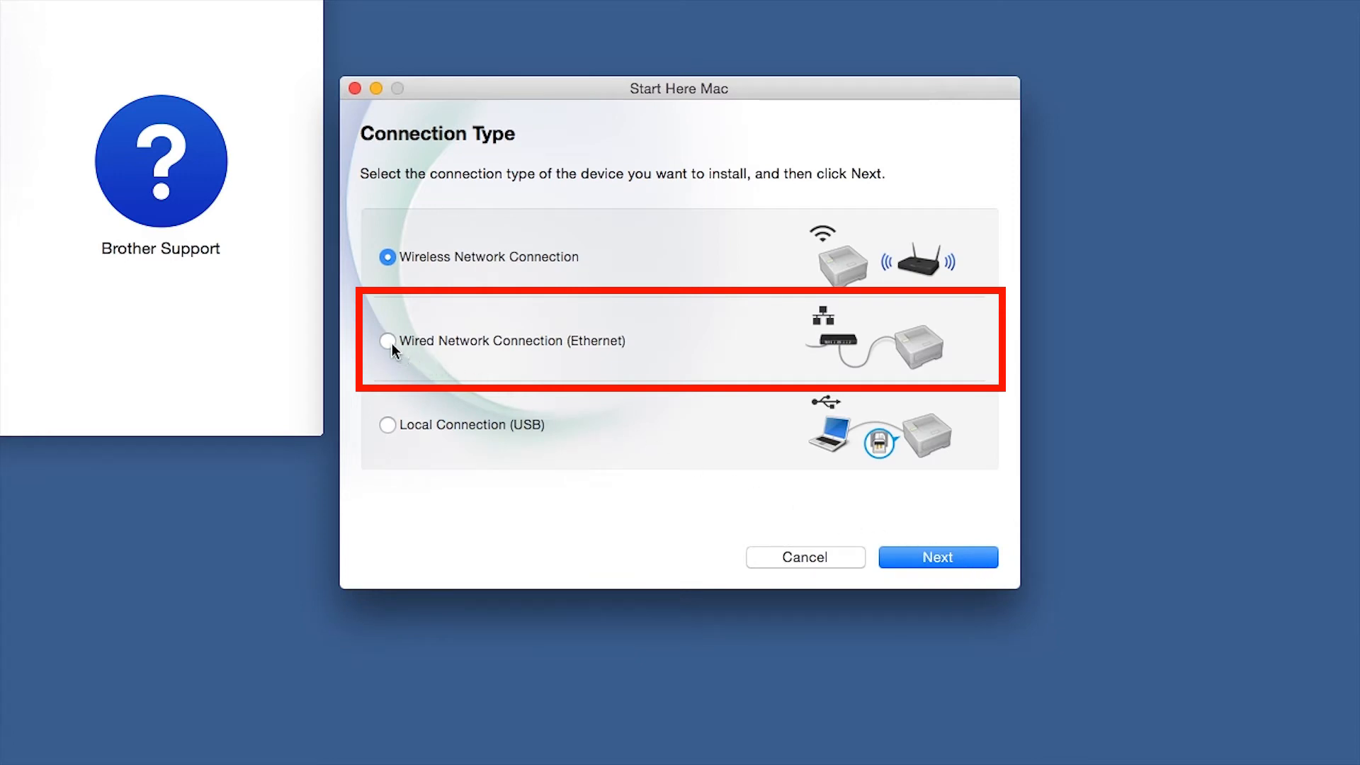
pyautogui.click(387, 340)
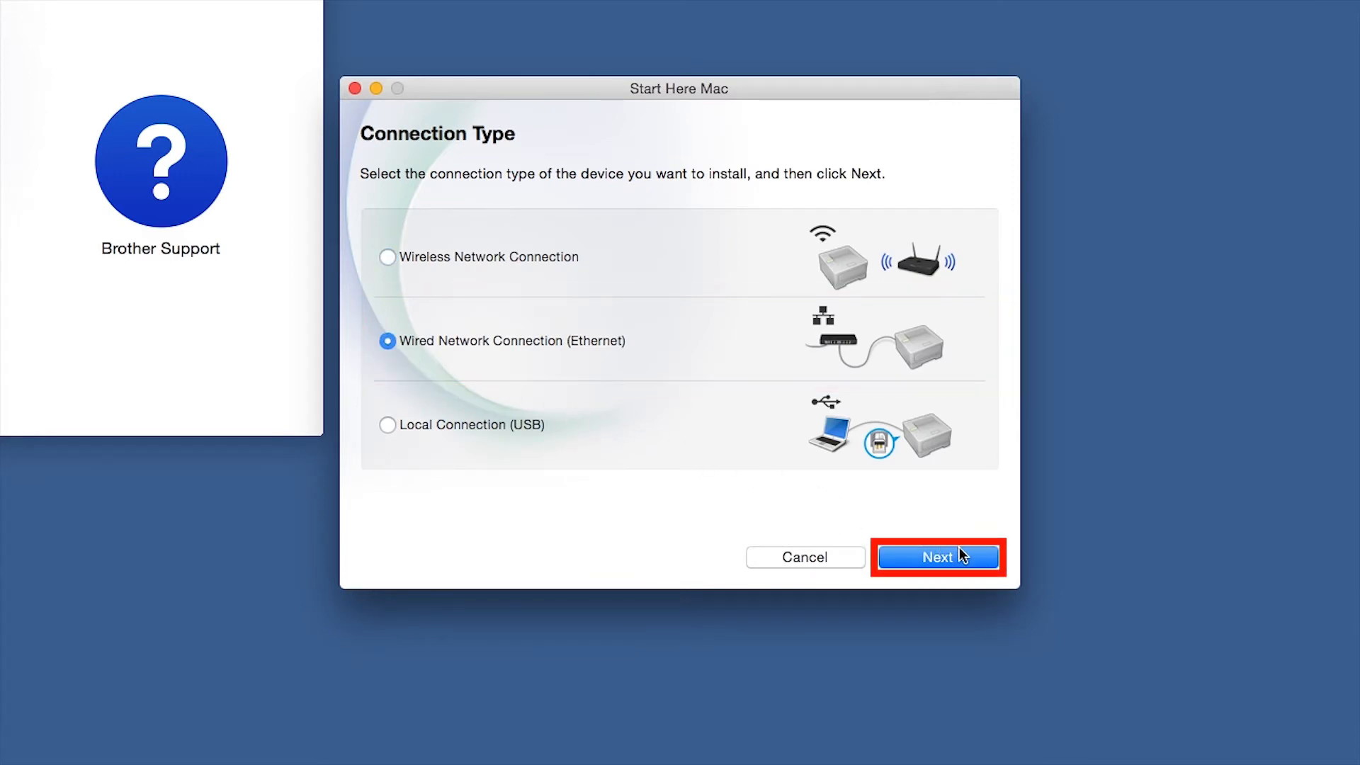
pyautogui.click(936, 557)
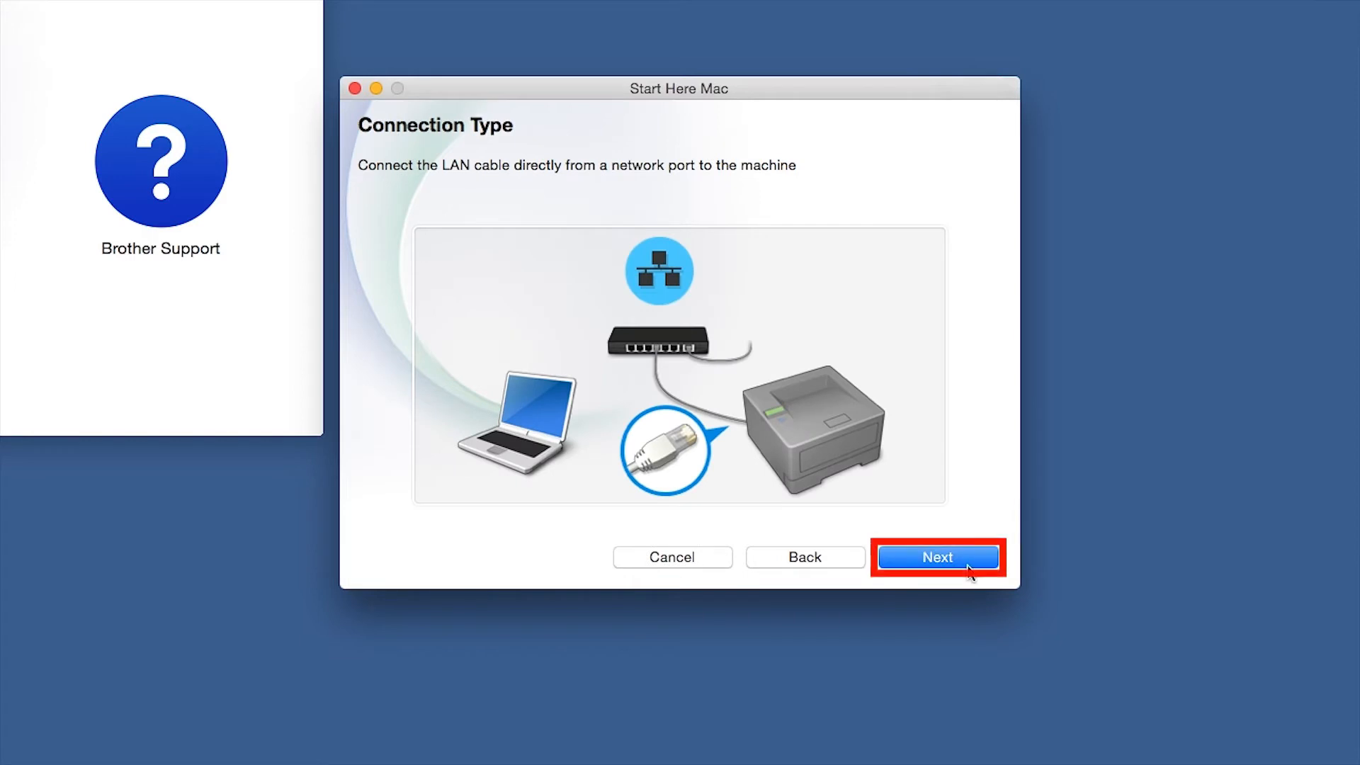
pyautogui.click(937, 556)
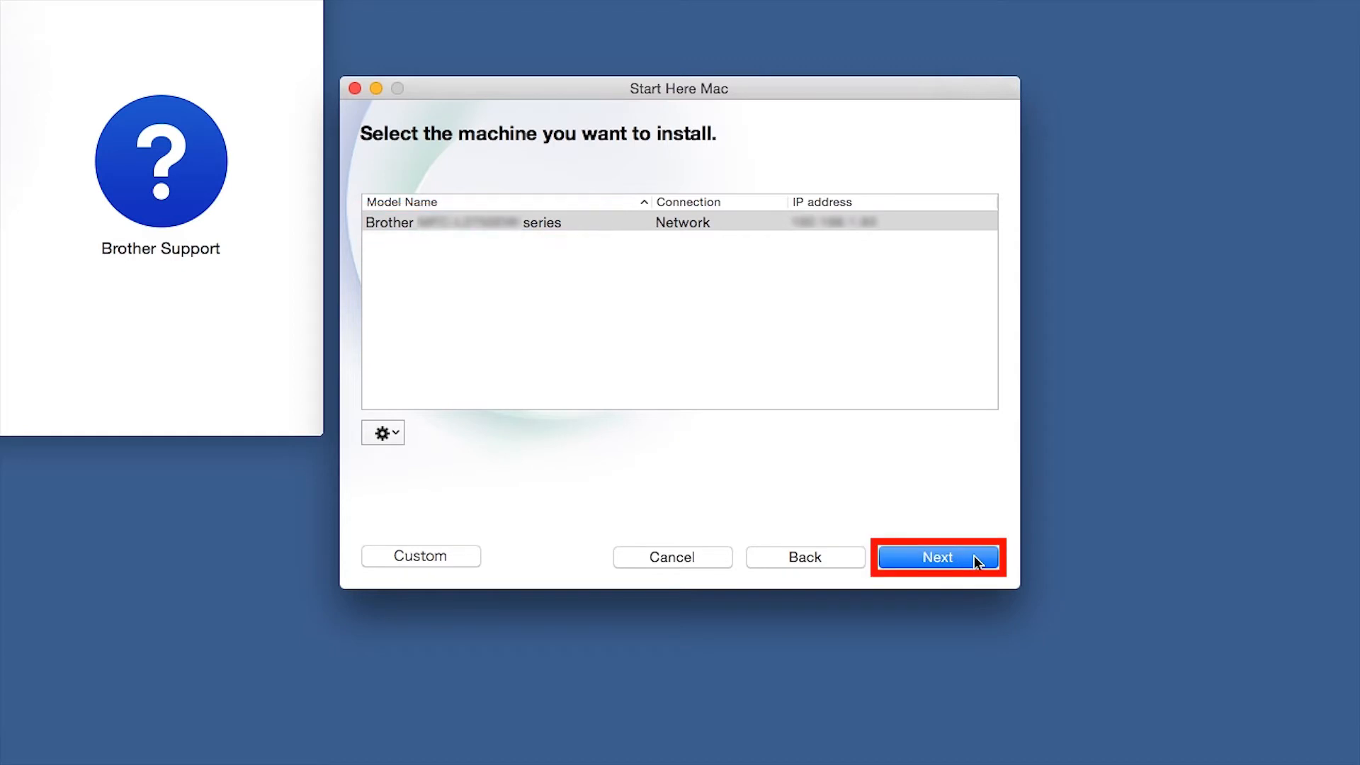
pyautogui.click(936, 557)
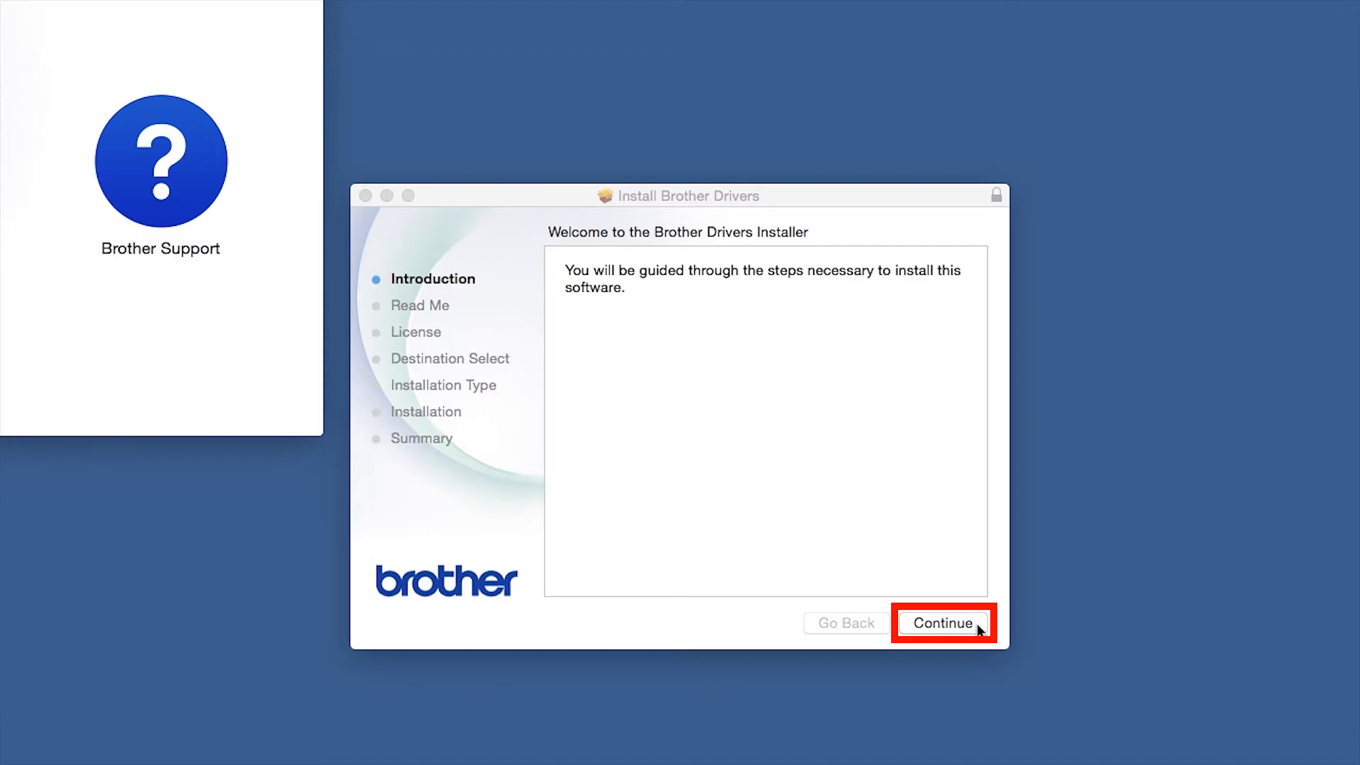
# Step: Continue through the introduction and Read Me, then agree to the software license
pyautogui.click(942, 623)
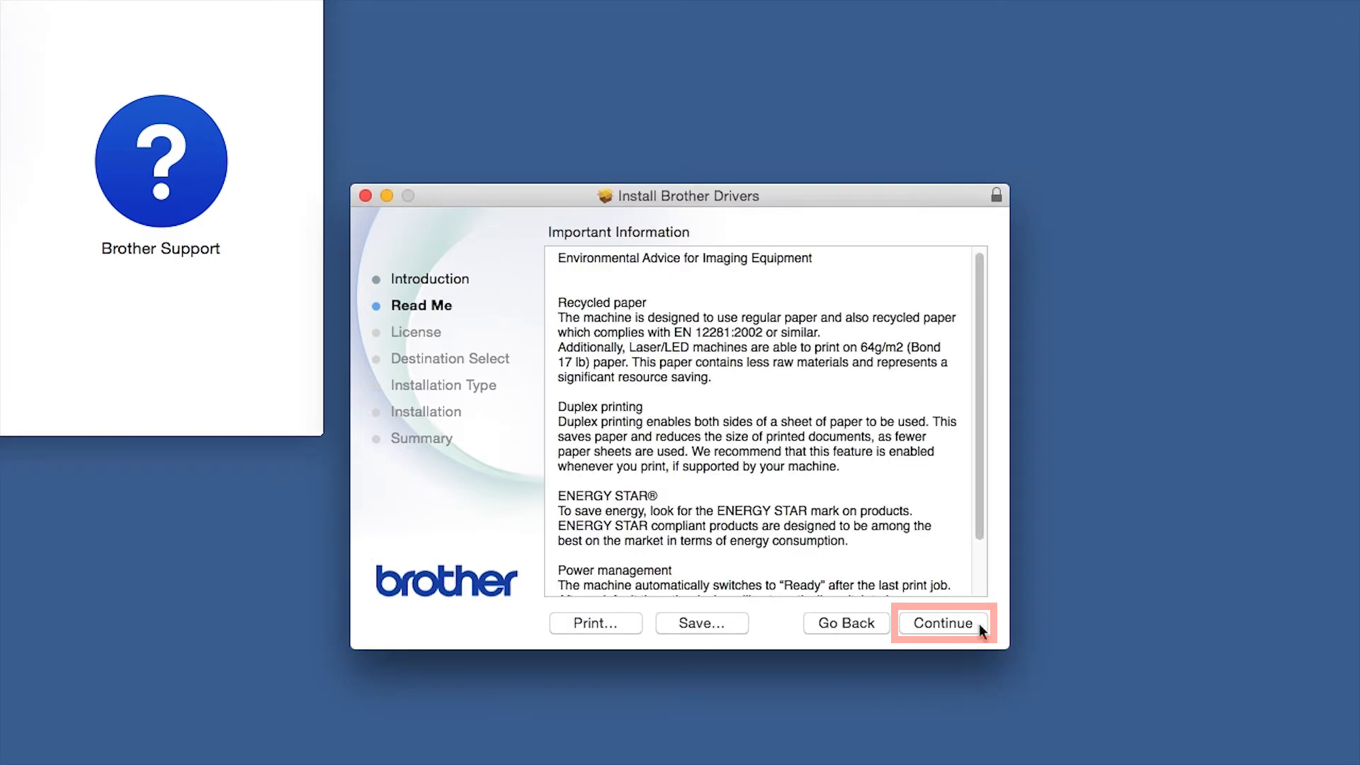
pyautogui.click(943, 622)
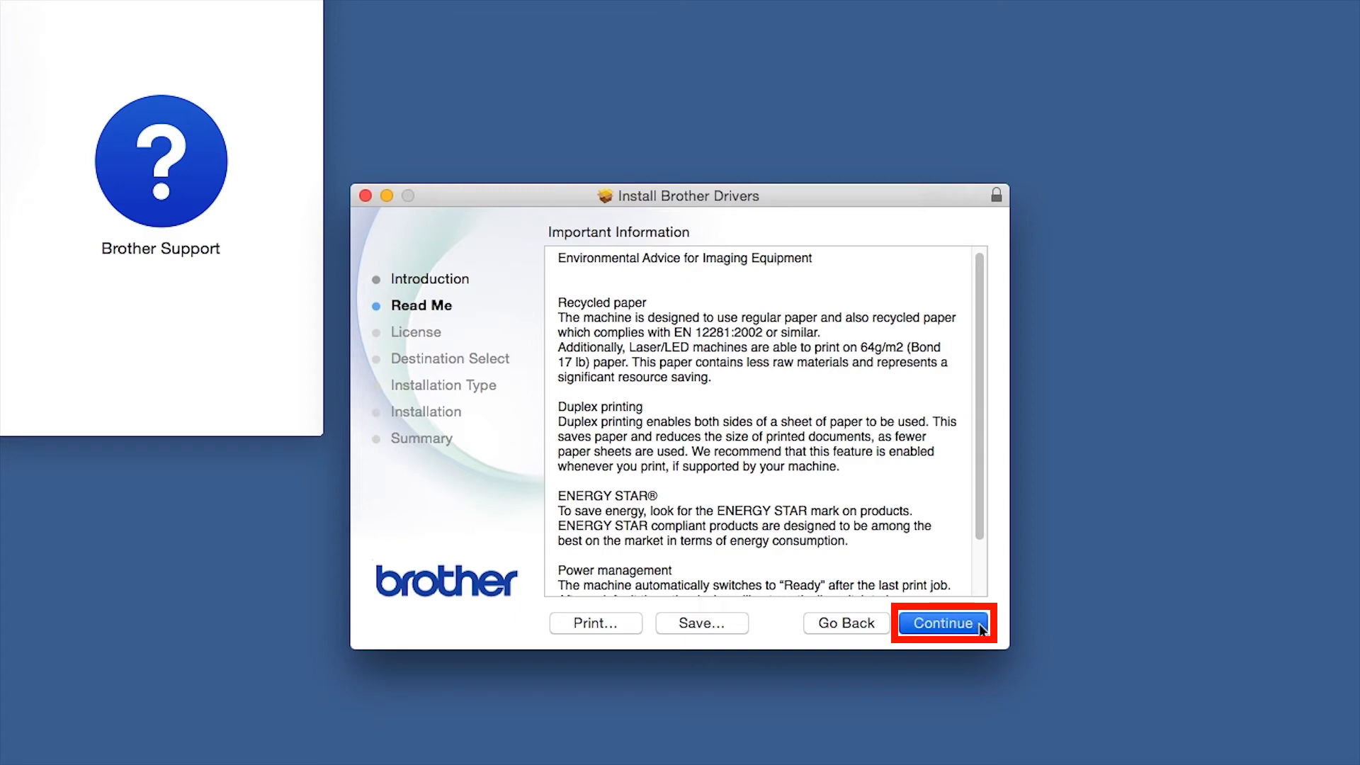
pyautogui.click(943, 623)
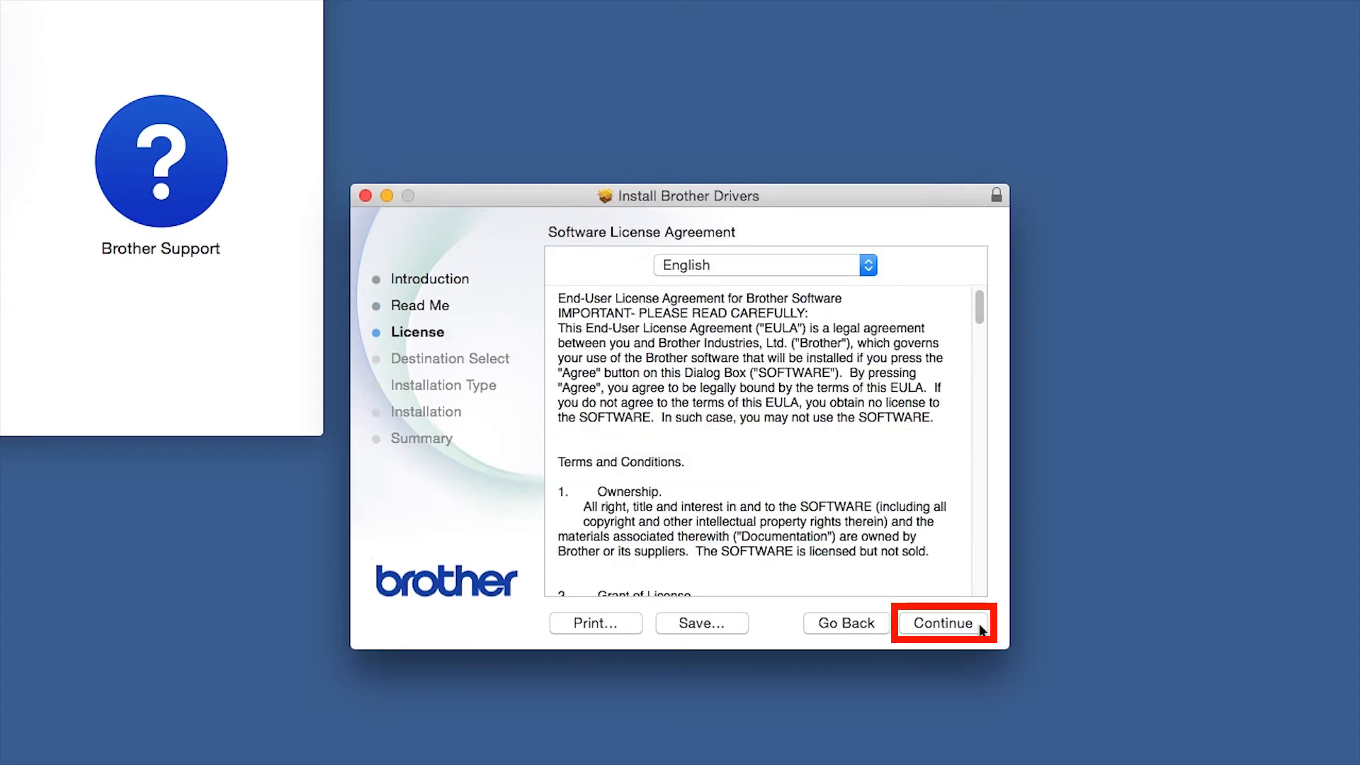
pyautogui.click(942, 623)
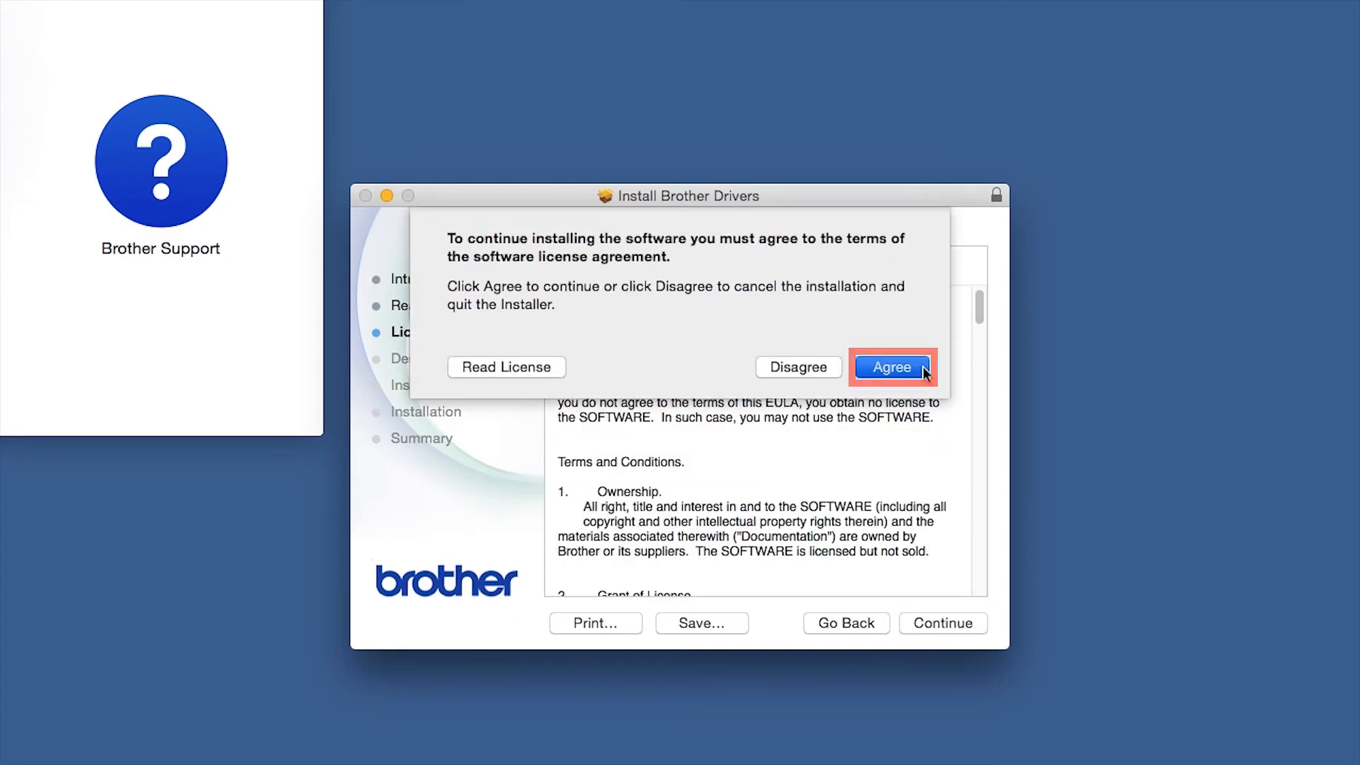
pyautogui.click(892, 367)
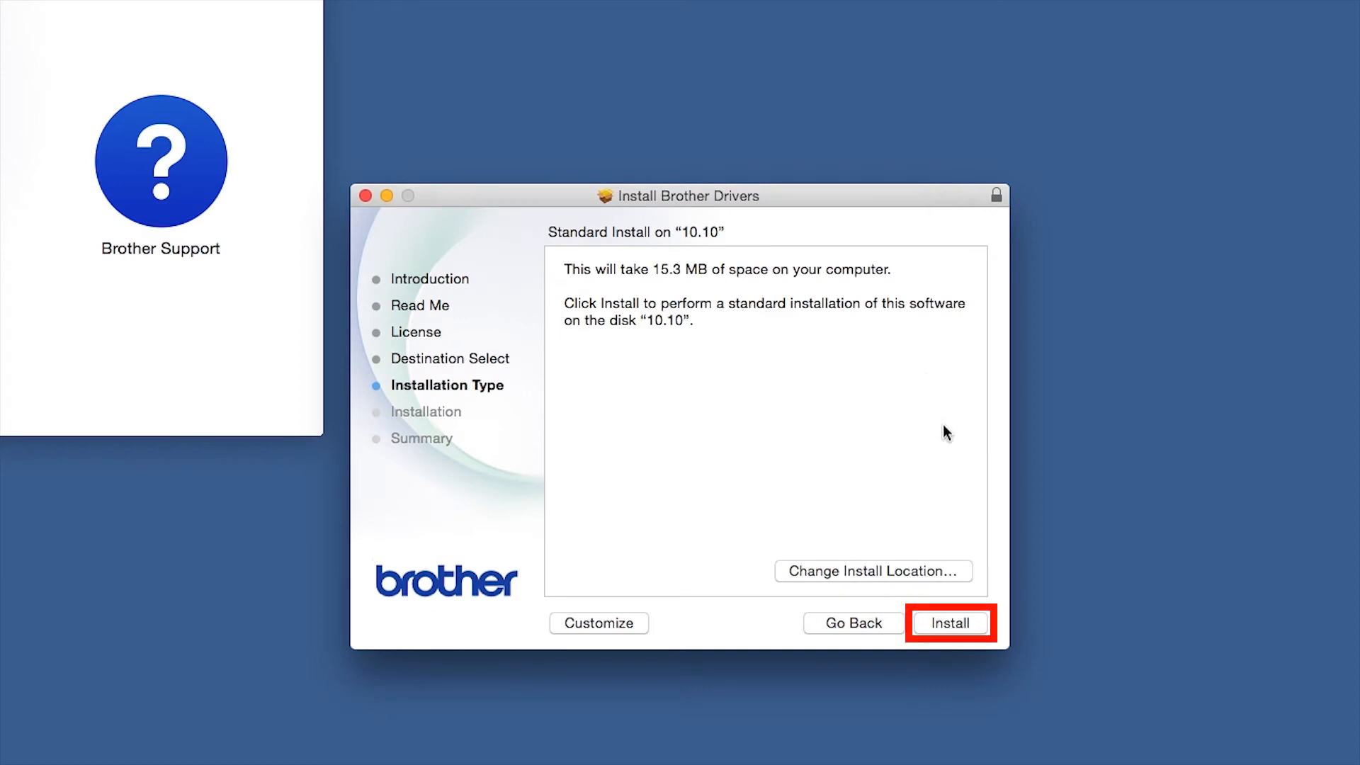
# Step: Install the Brother drivers with the administrator password and close the finished installer
pyautogui.click(949, 623)
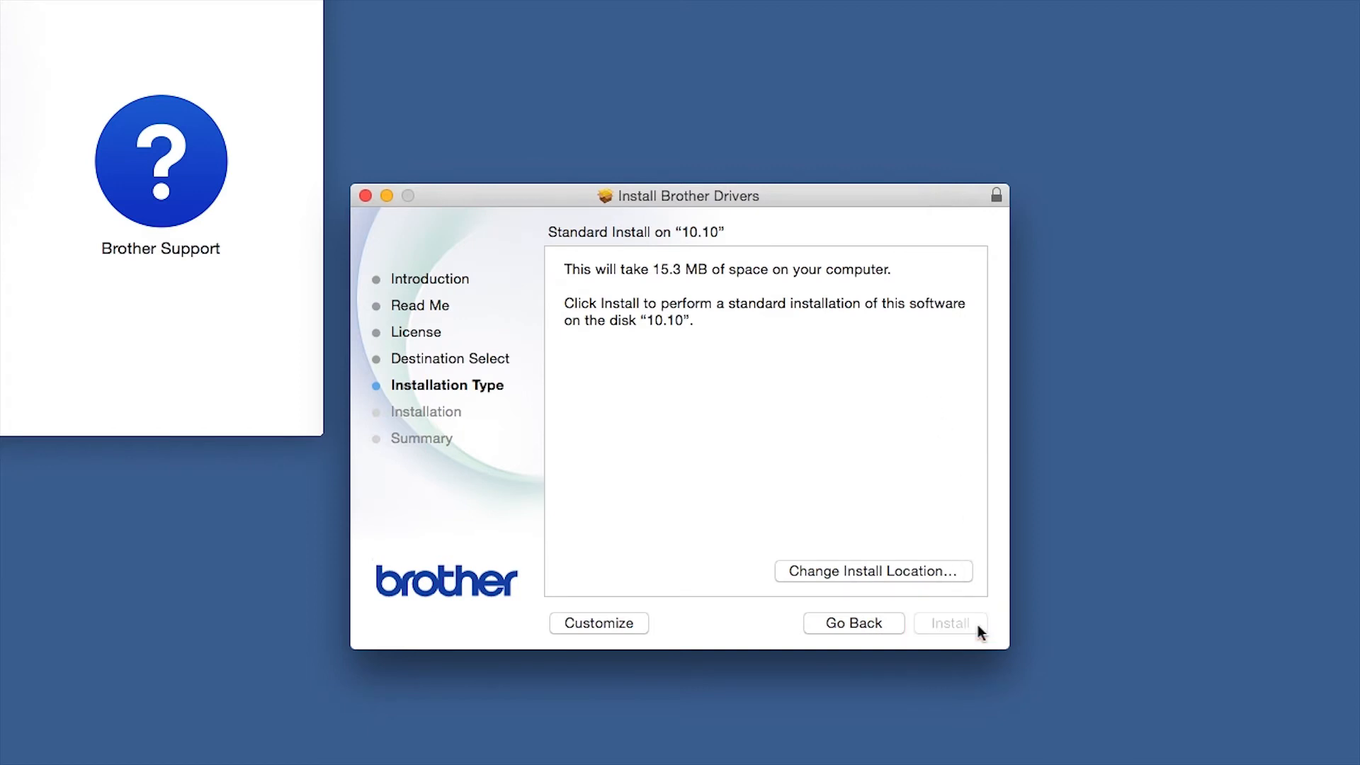
pyautogui.click(949, 622)
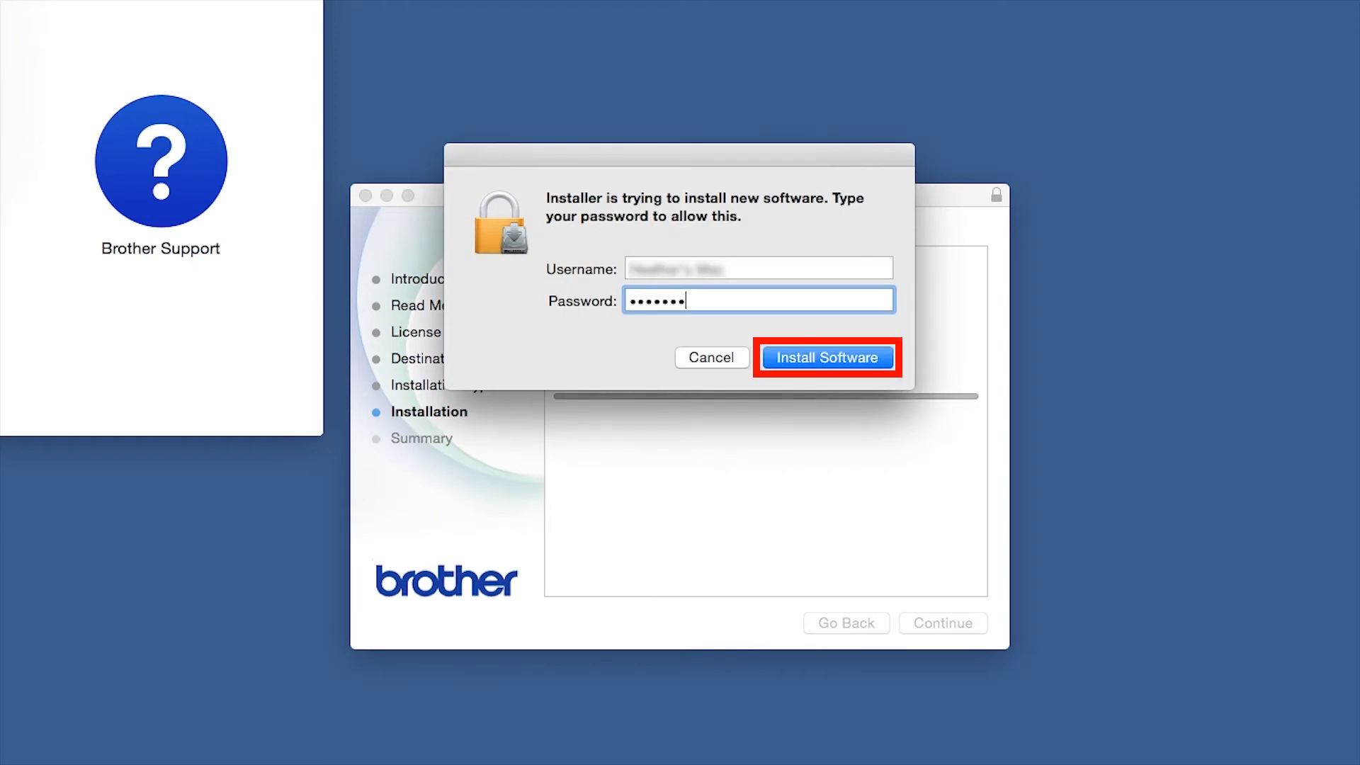
pyautogui.click(825, 357)
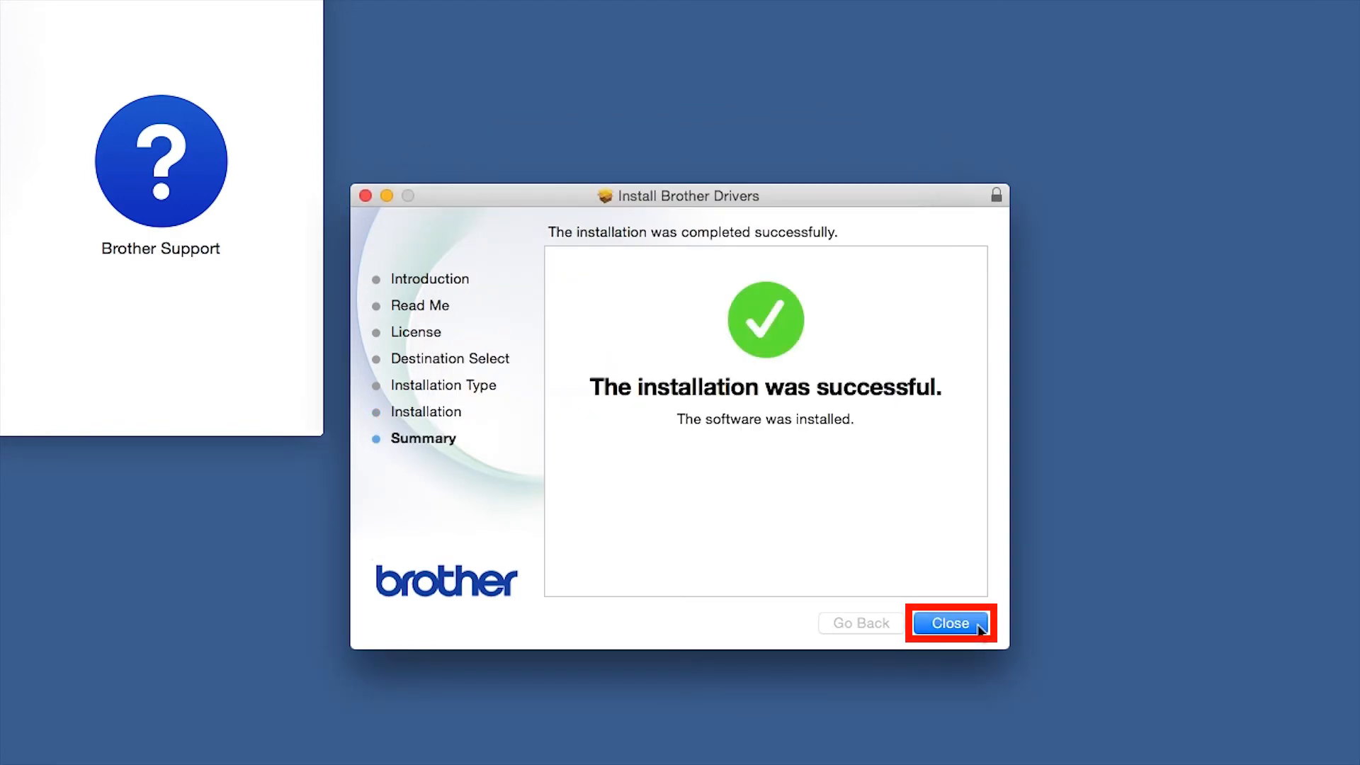
pyautogui.click(947, 623)
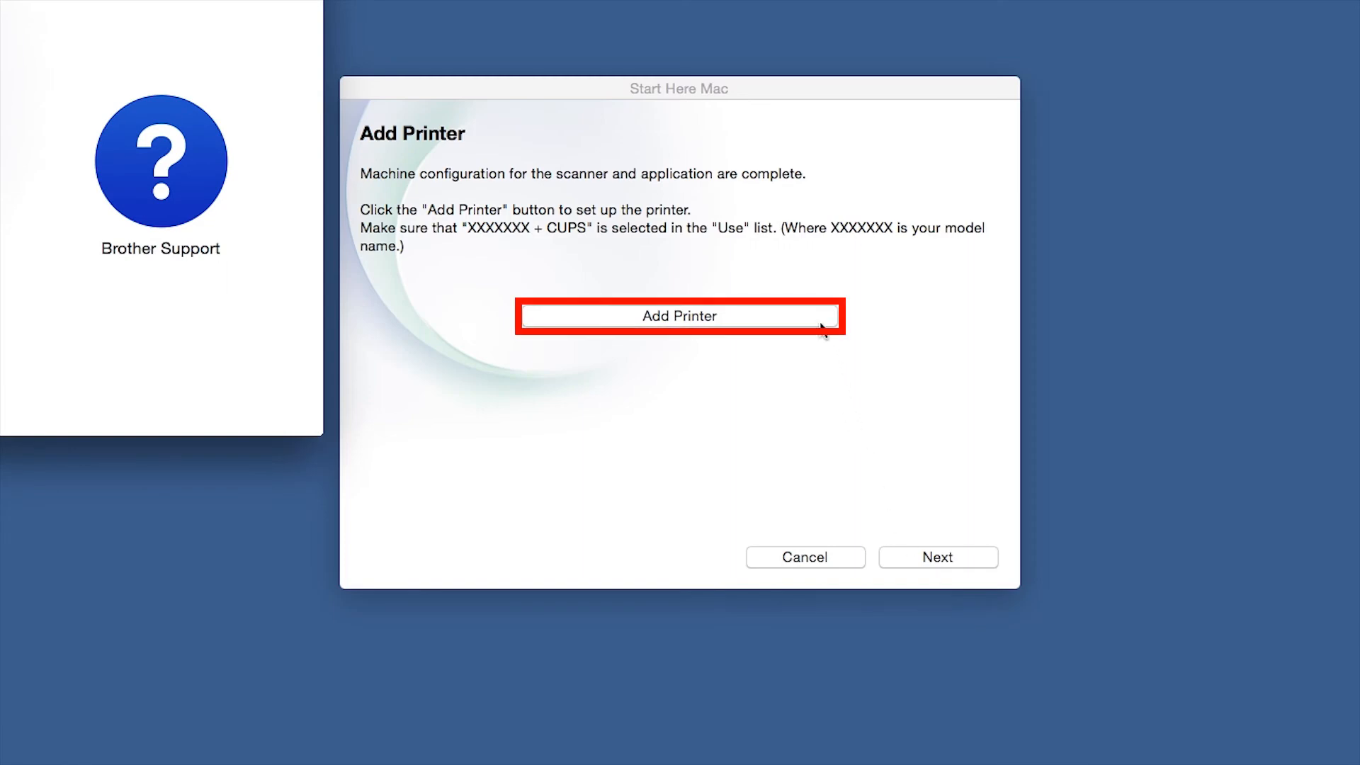
# Step: Add the network Brother series machine as a printer using its CUPS driver
pyautogui.click(679, 316)
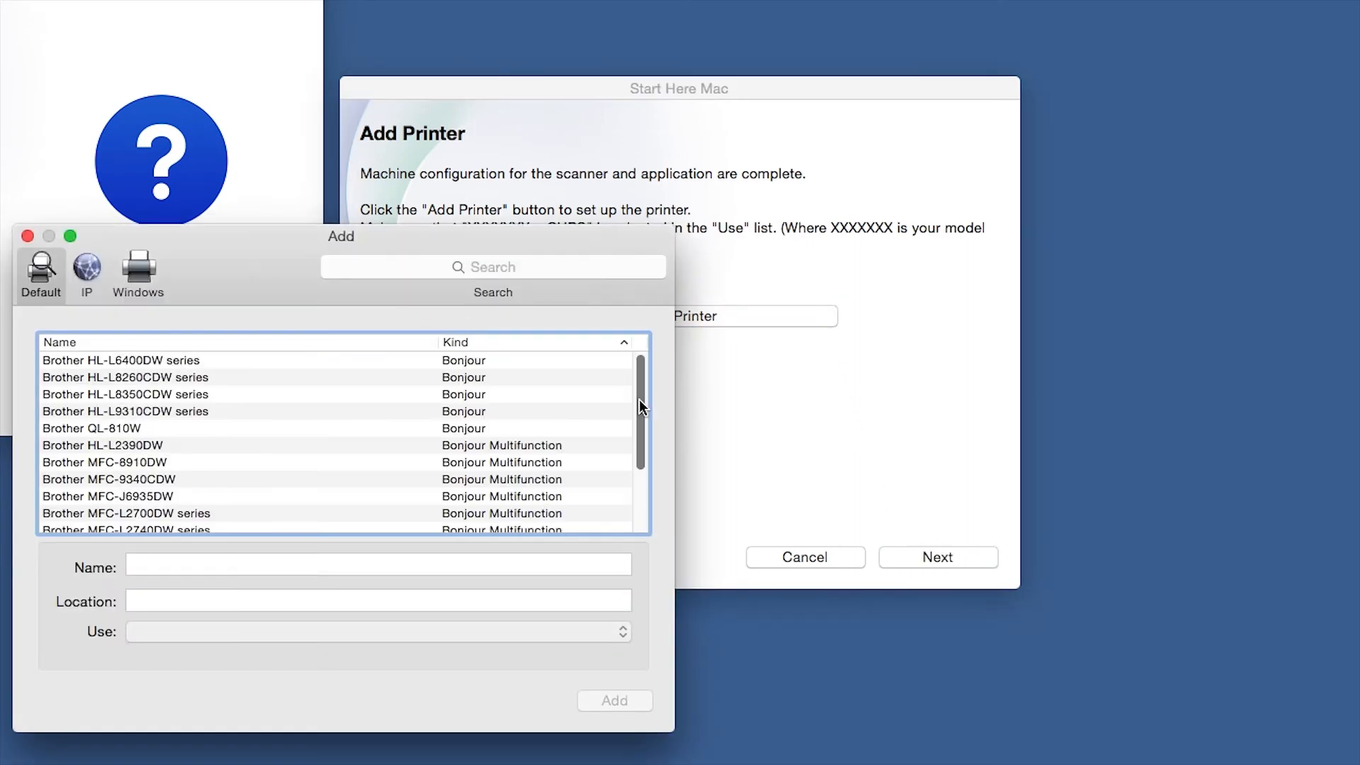
pyautogui.scroll(-3)
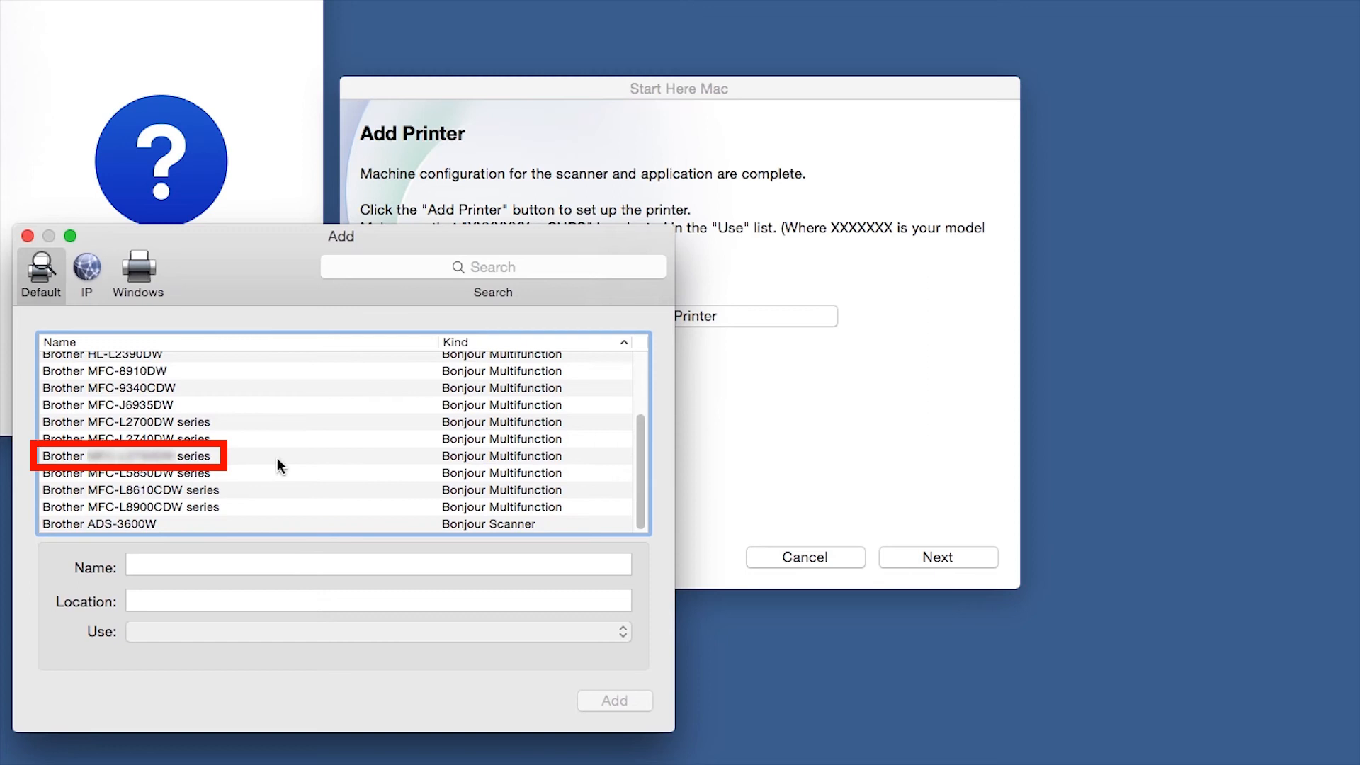
pyautogui.click(126, 455)
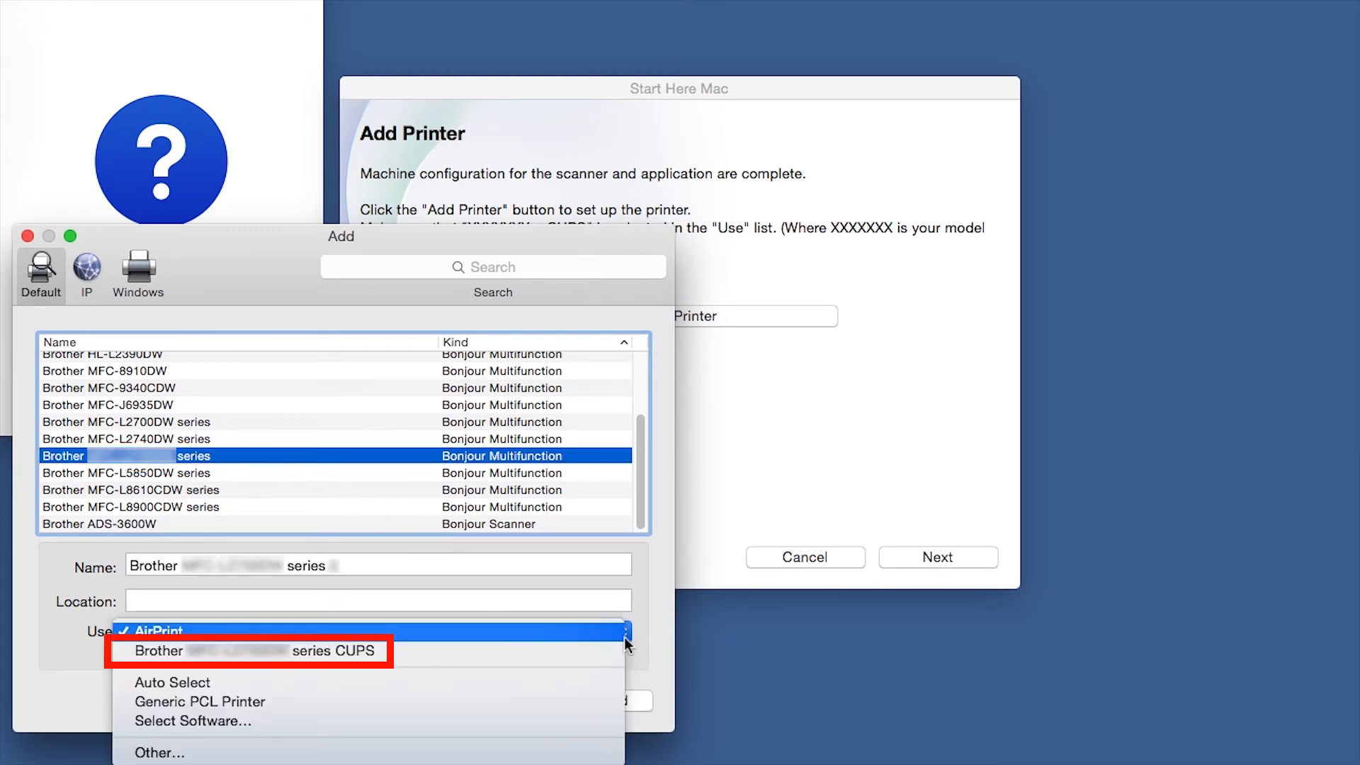
pyautogui.click(247, 651)
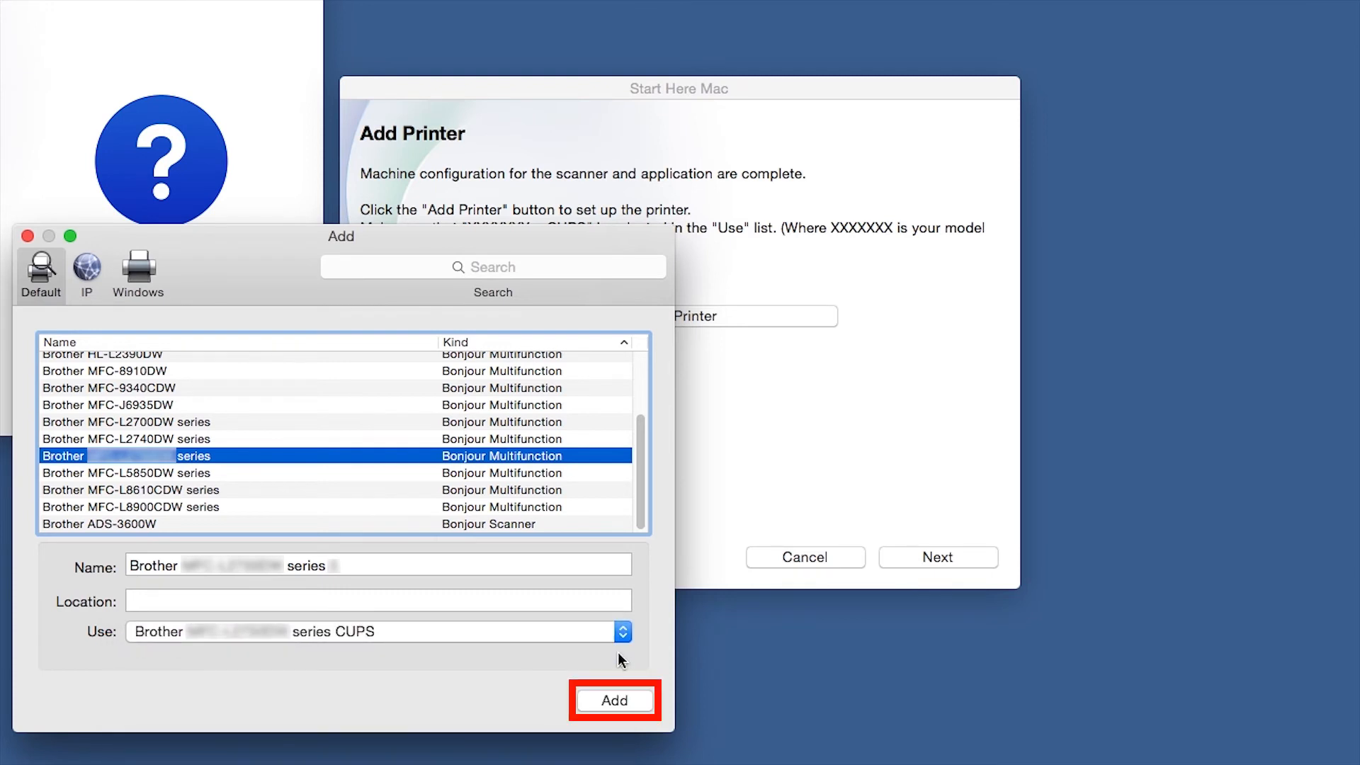
pyautogui.click(614, 700)
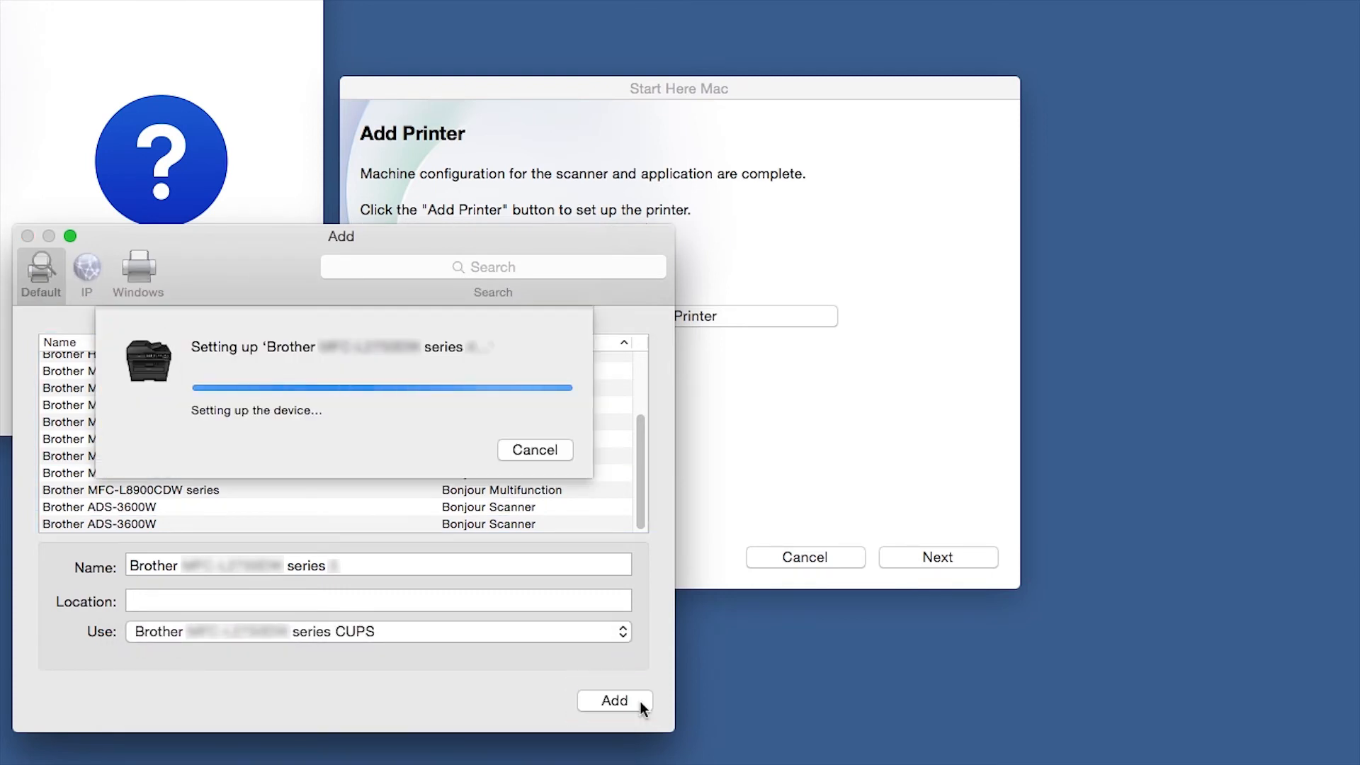
pyautogui.click(614, 700)
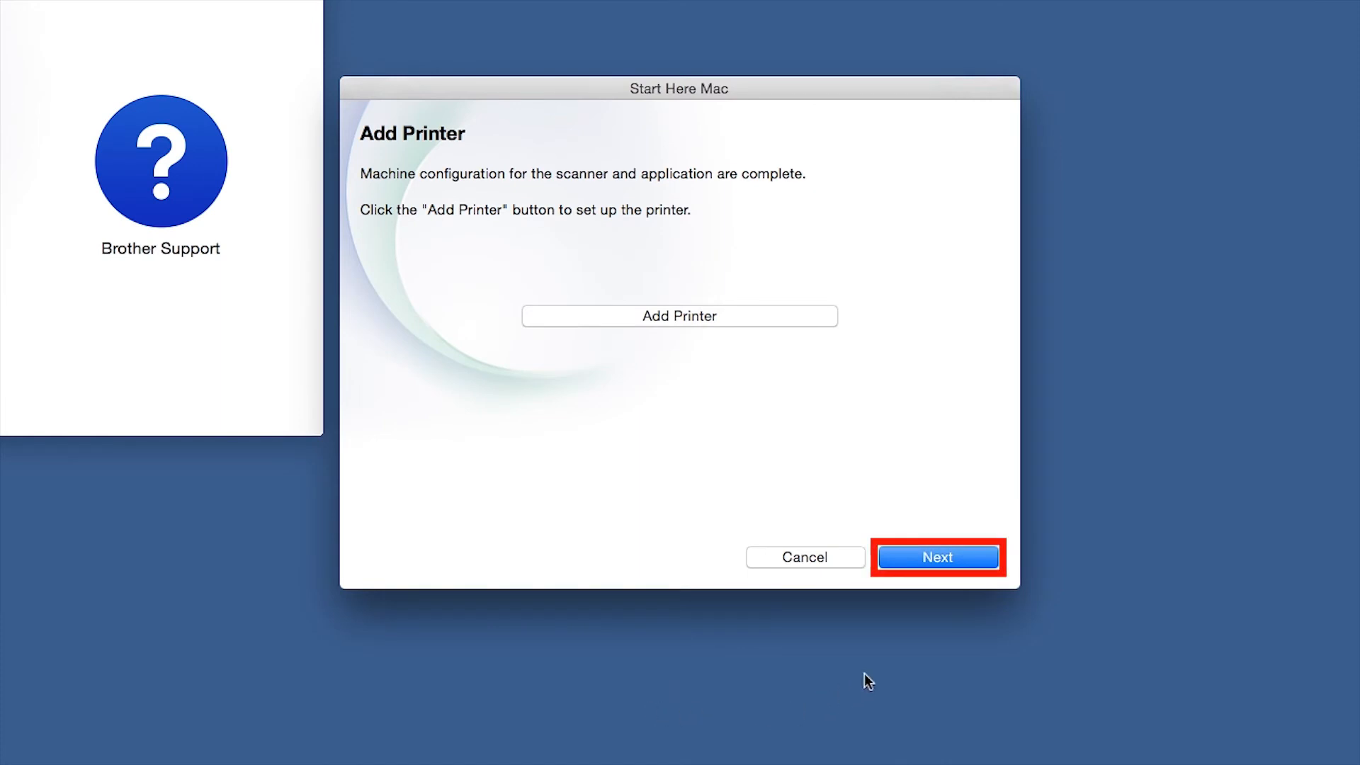
# Step: Get iPrint&Scan from the App Store and pass the Brother Support page to finish setup
pyautogui.click(937, 557)
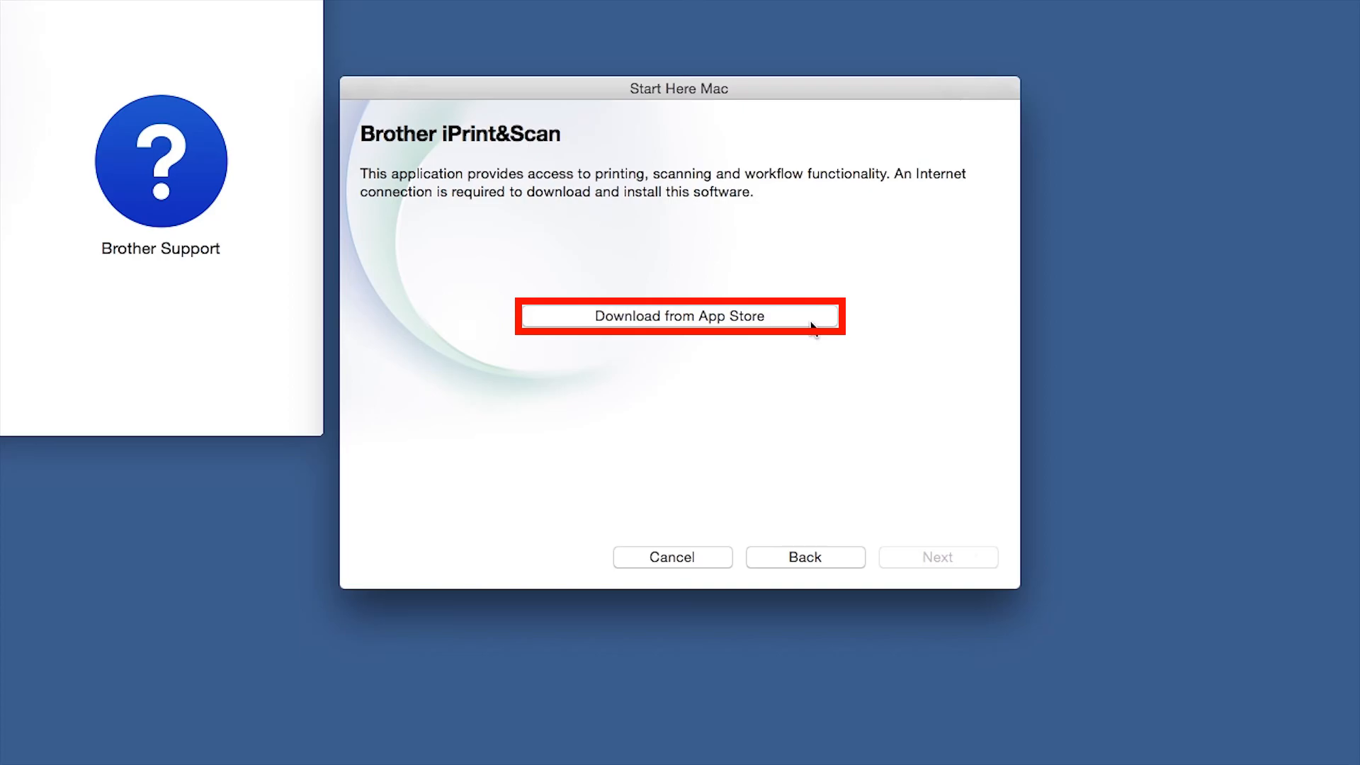
pyautogui.click(679, 316)
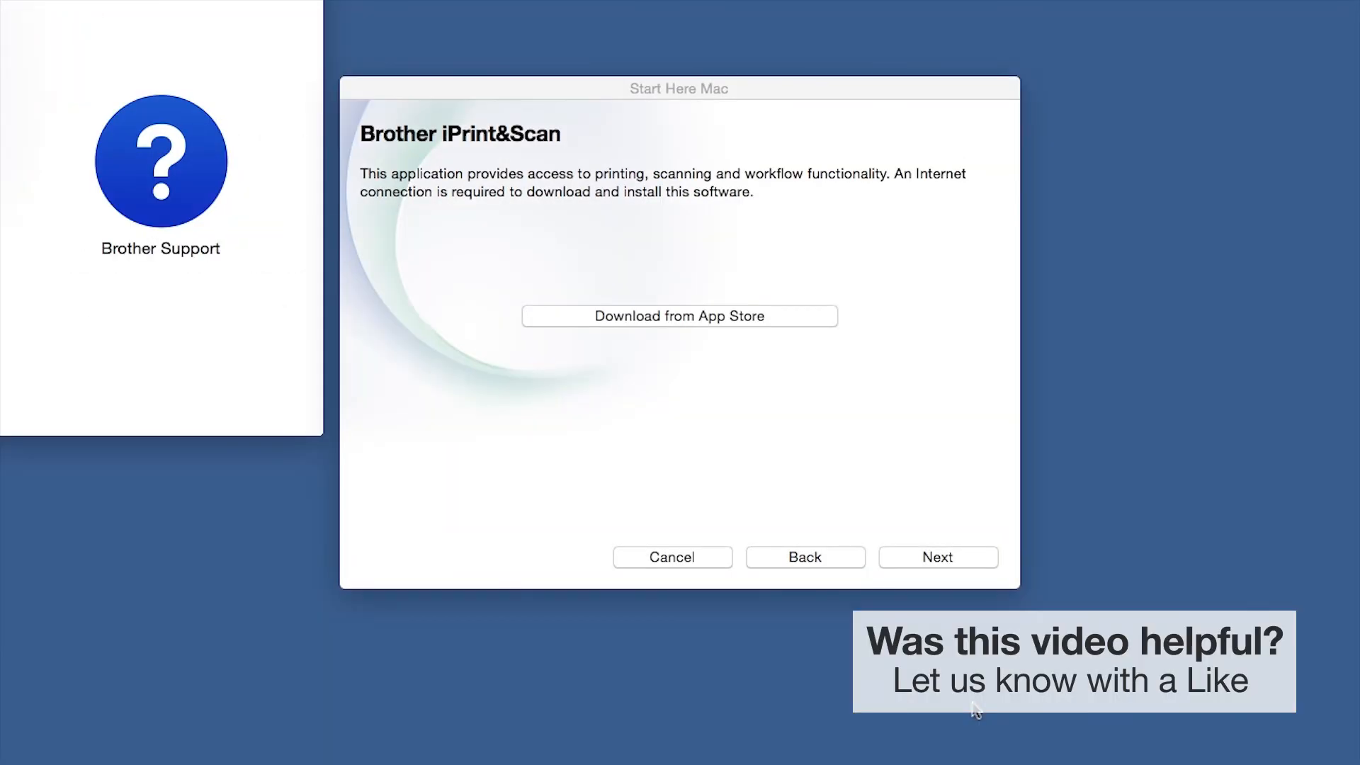
pyautogui.moveTo(938, 556)
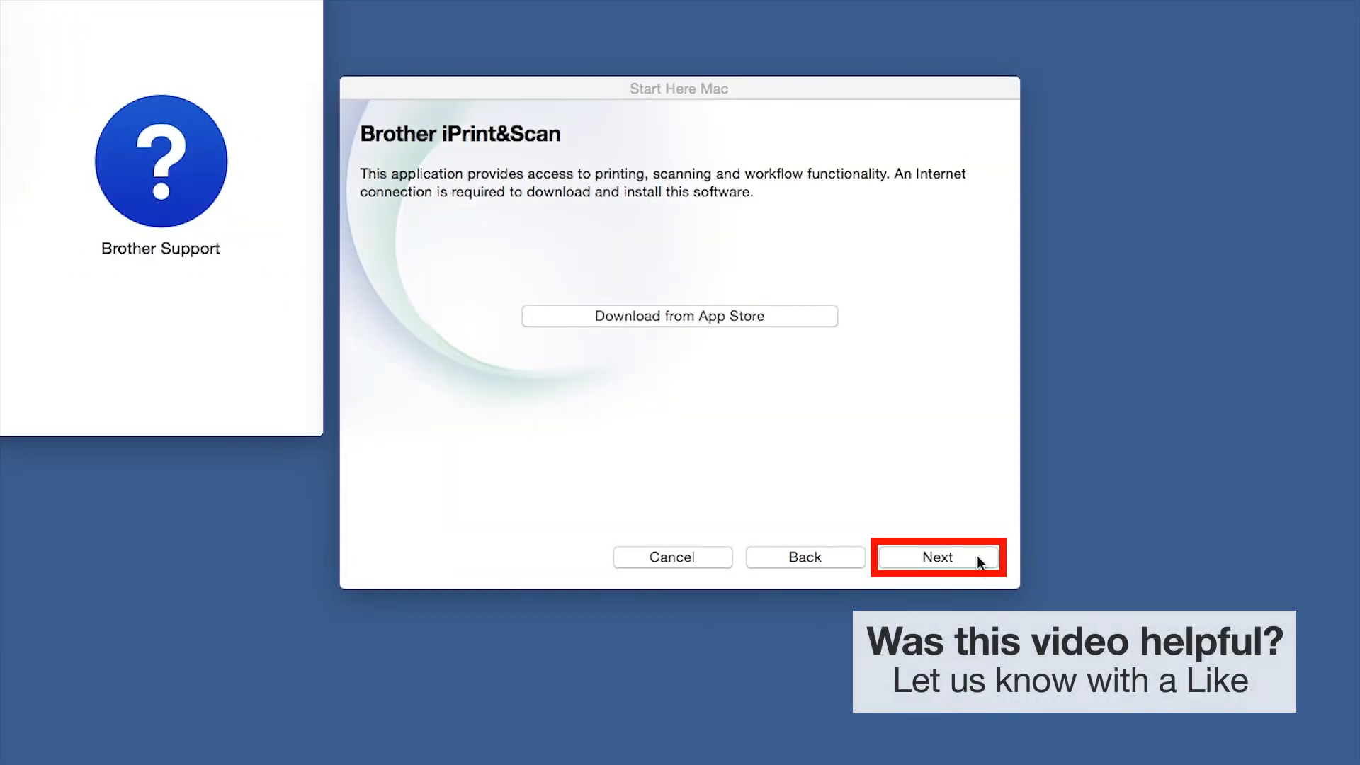
pyautogui.click(938, 557)
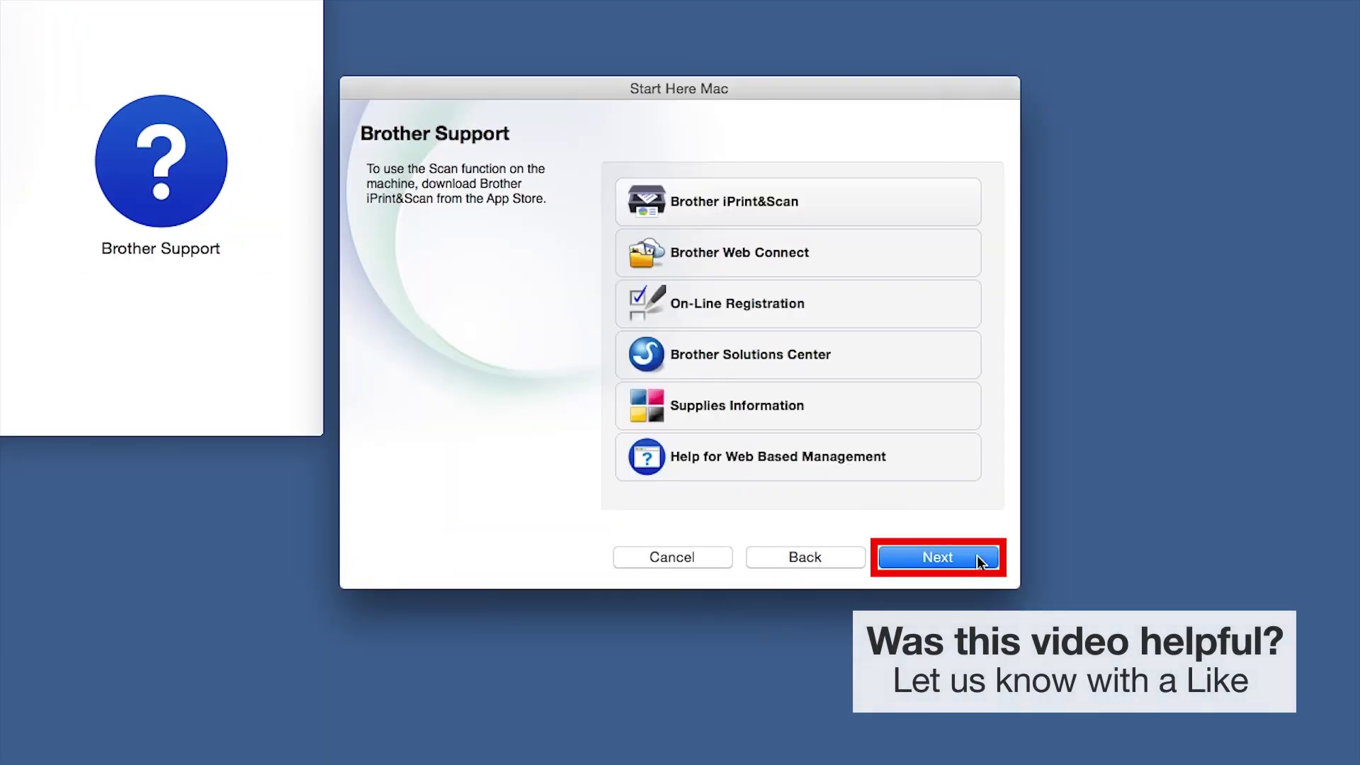
pyautogui.click(937, 557)
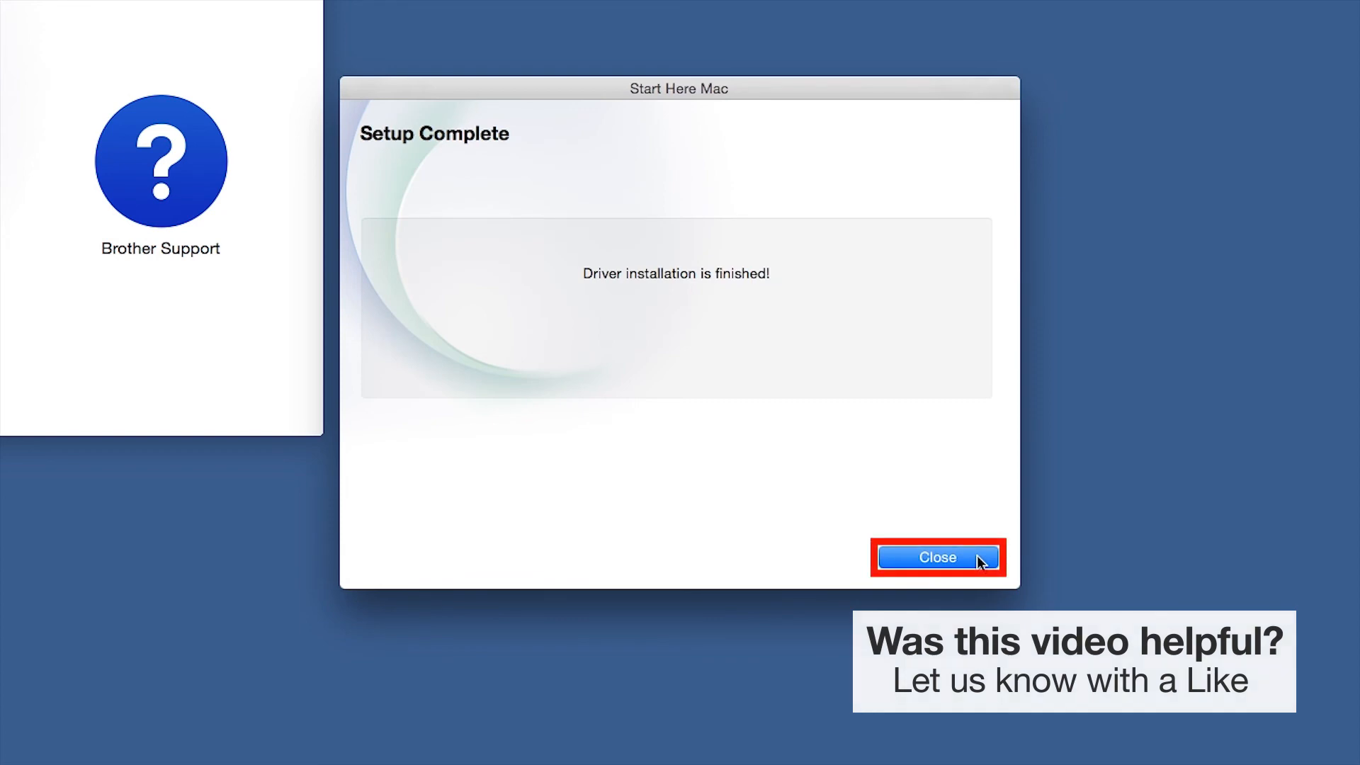